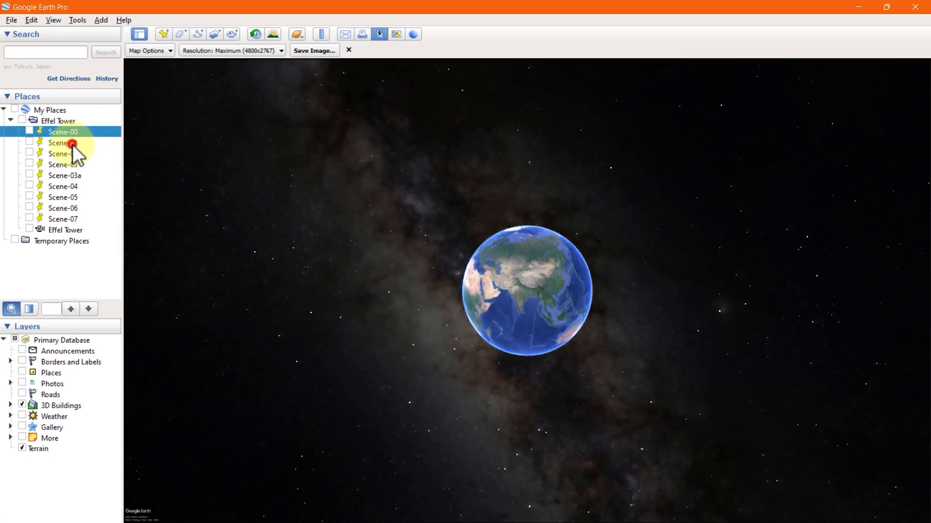
- Fly to the saved Scene-01 tower view, then to the Scene-02 3D view
left_click(63, 142)
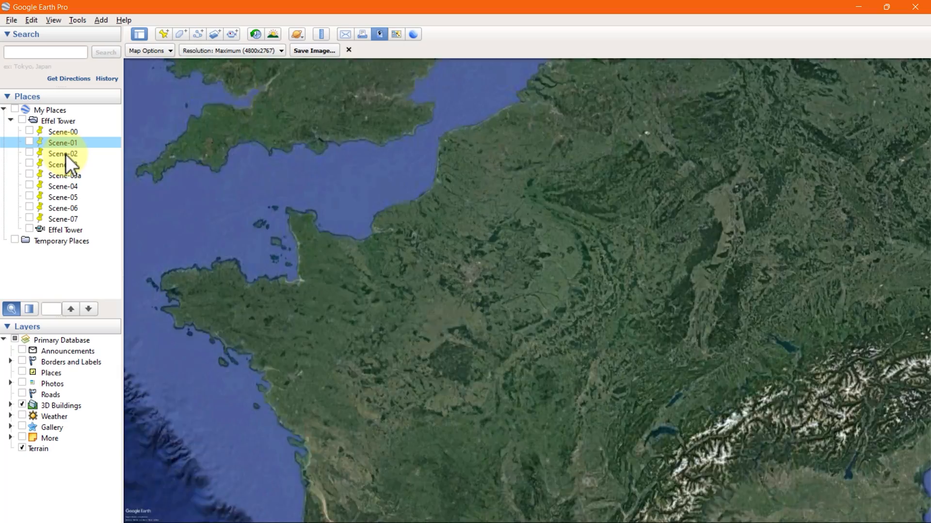
double_click(62, 142)
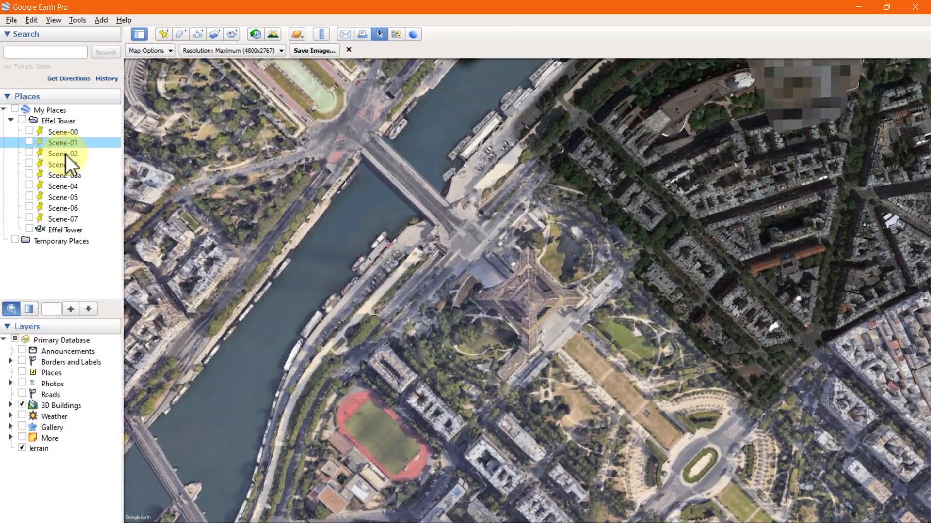
left_click(62, 153)
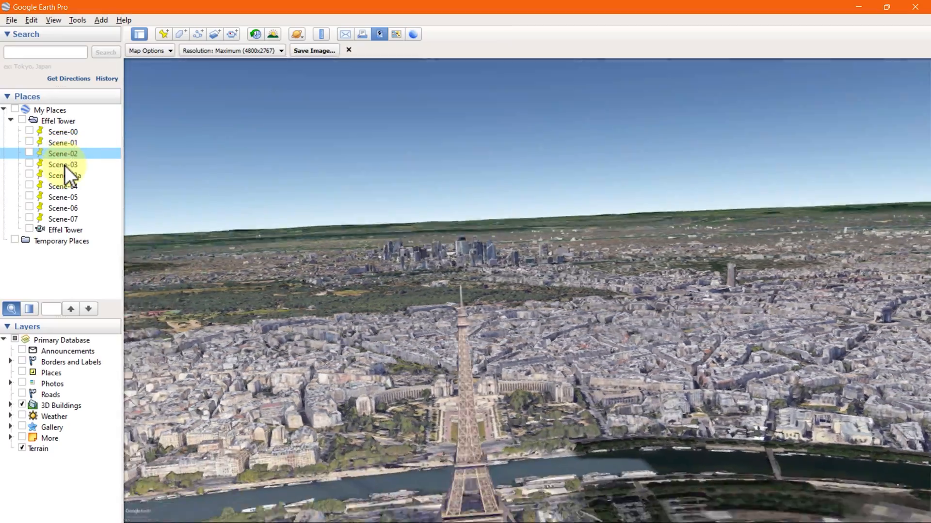
double_click(63, 165)
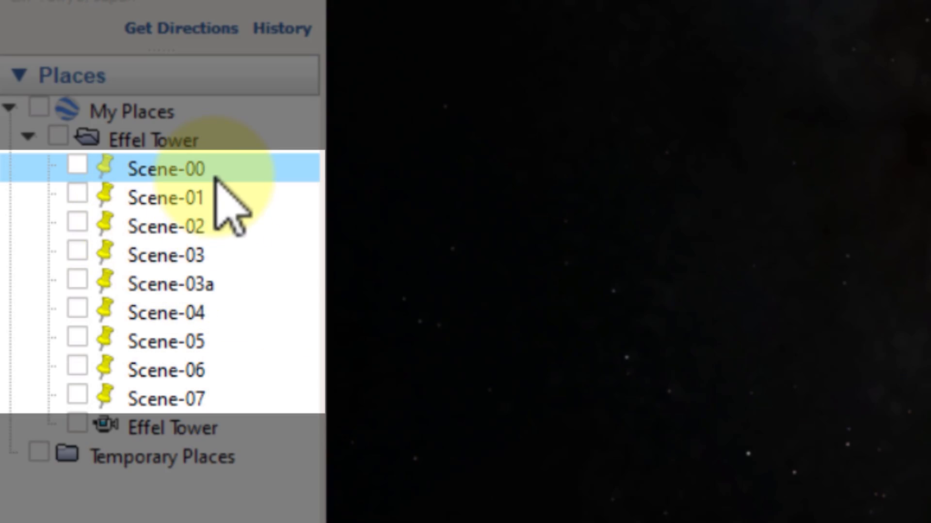
- Step through the Scene-01 and next scene placemarks, then play the Effel Tower tour
left_click(166, 198)
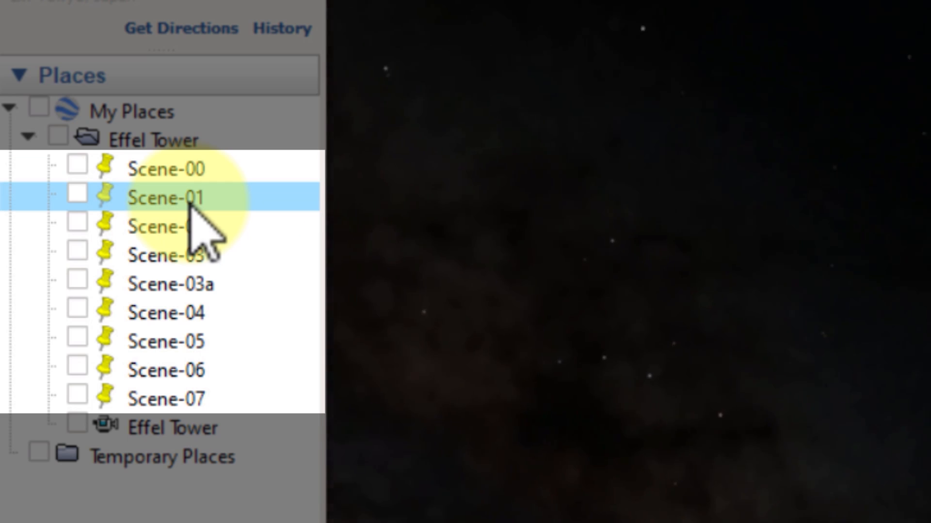
left_click(172, 428)
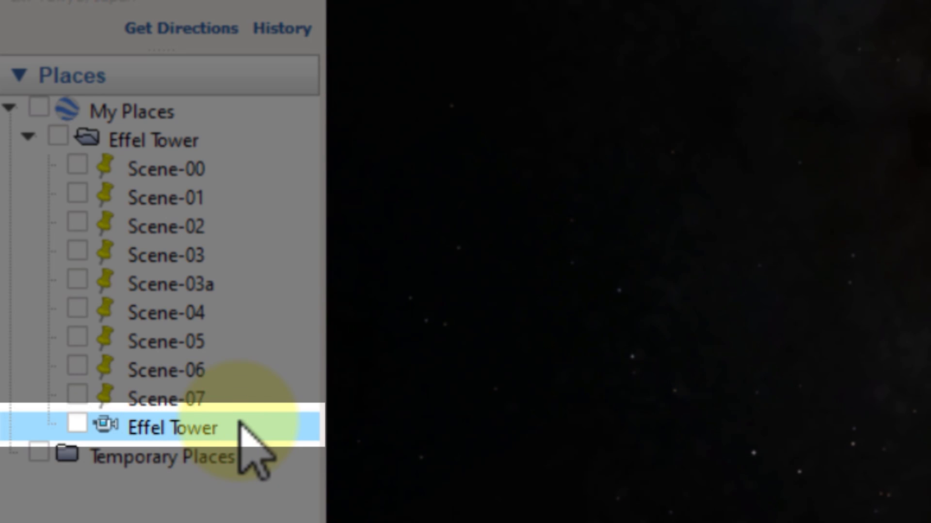
double_click(172, 428)
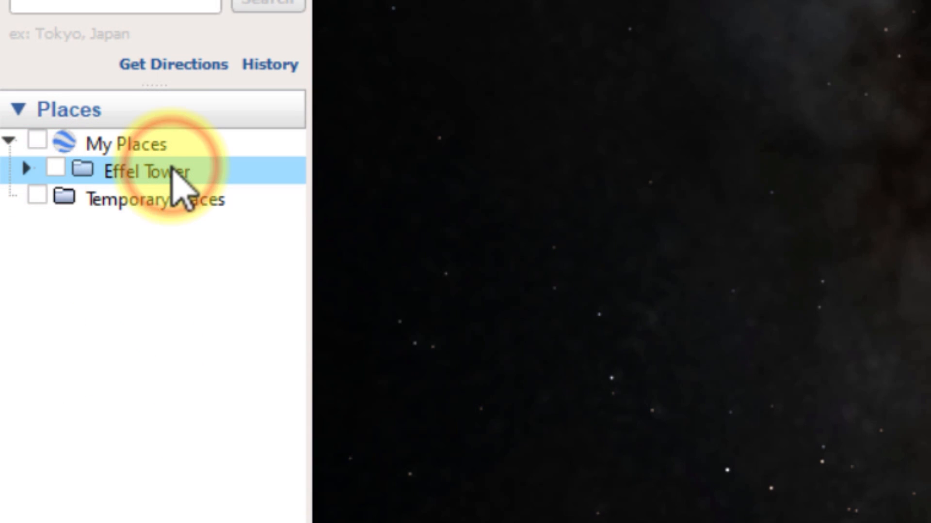
- Delete the Effel Tower folder and its contents, confirming the deletion
right_click(148, 172)
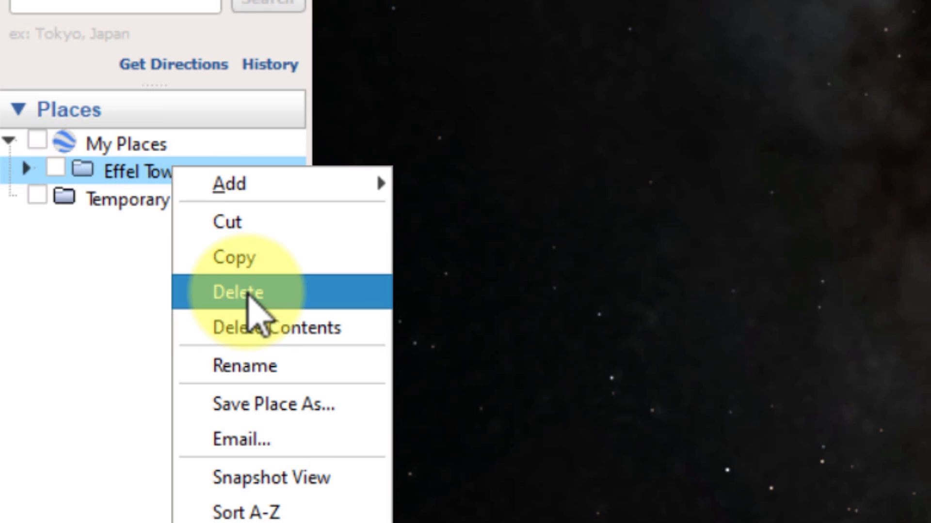
left_click(236, 291)
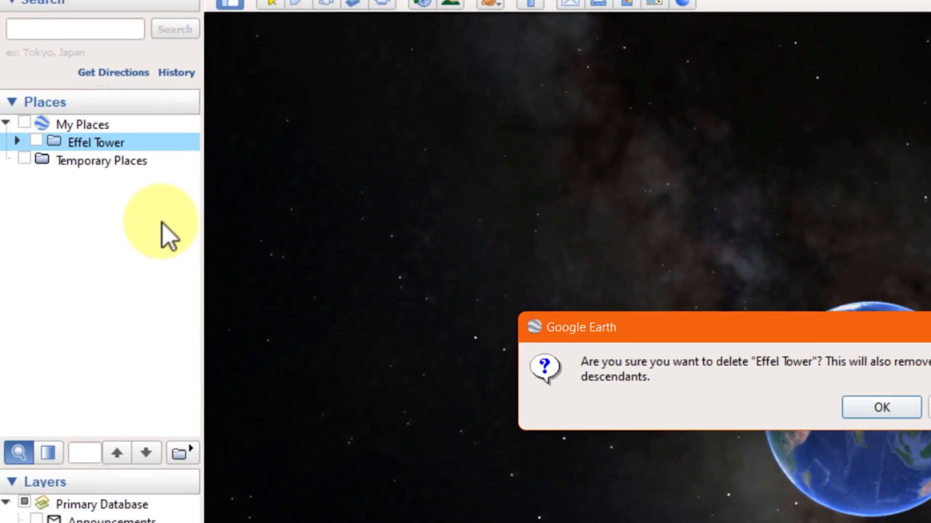
left_click(880, 408)
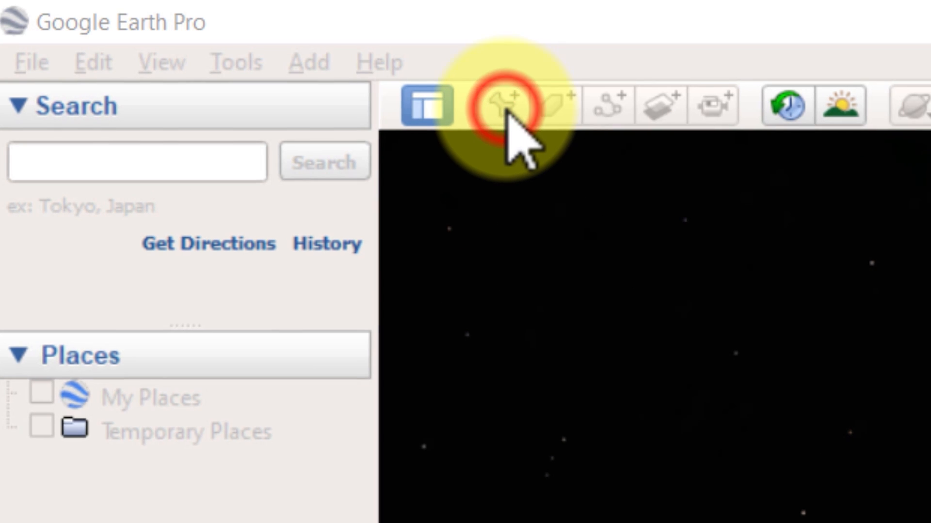
- Add a new placemark keeping the default name Scene-00
left_click(508, 105)
type("Scene-00")
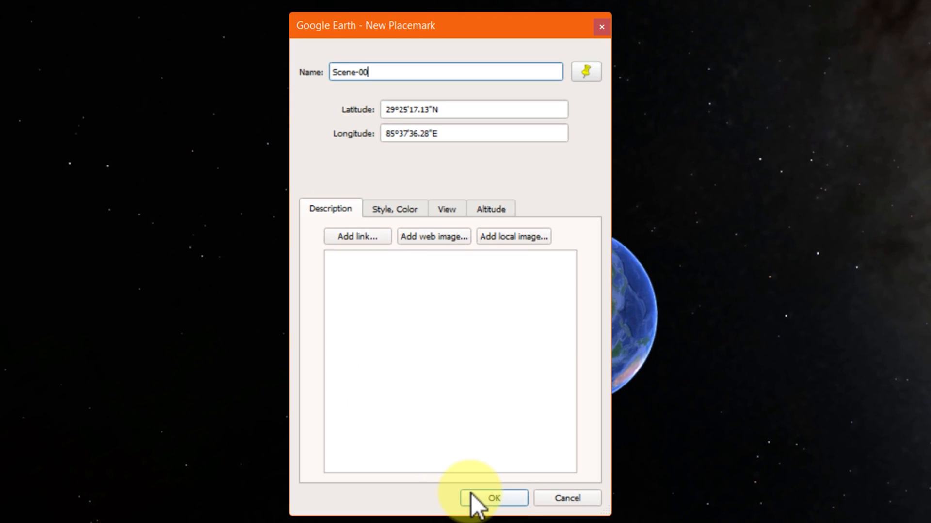
left_click(492, 498)
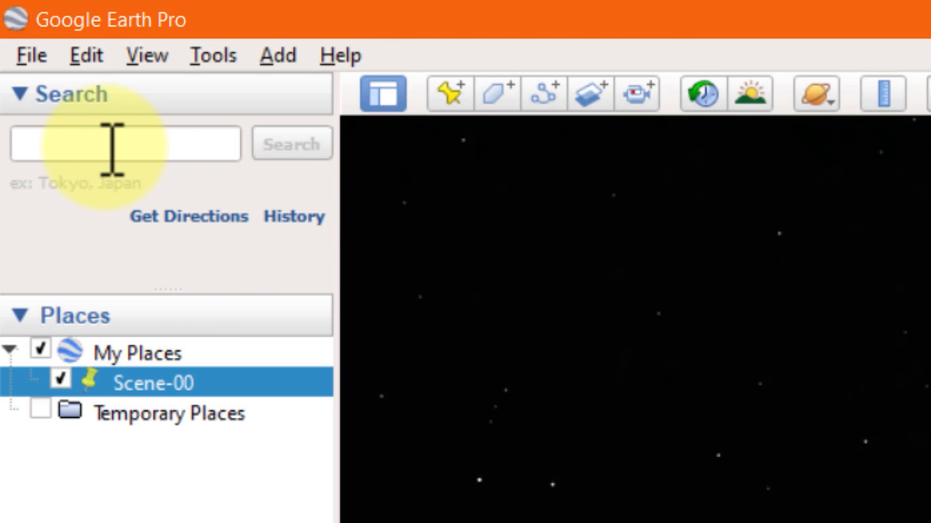
- Search for 'Eiffel Tower, Paris, France' and fly to the result
type("E")
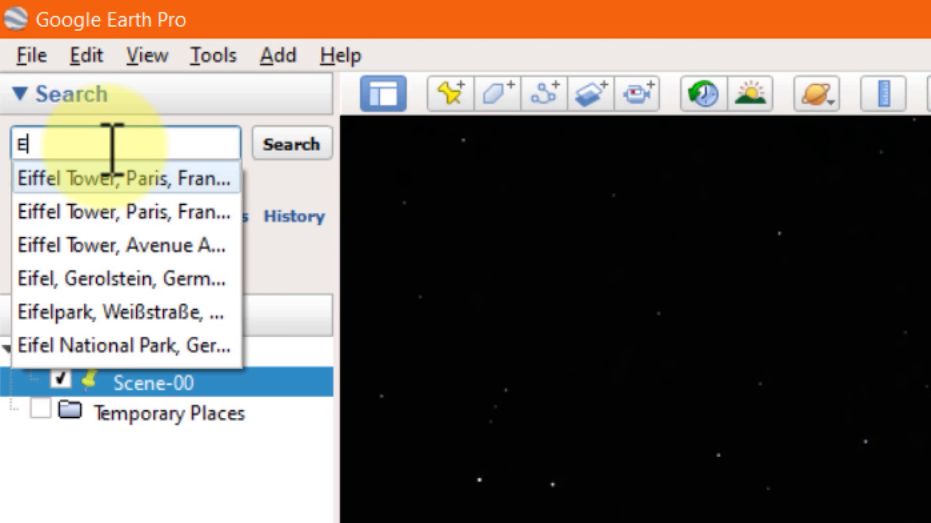
left_click(125, 177)
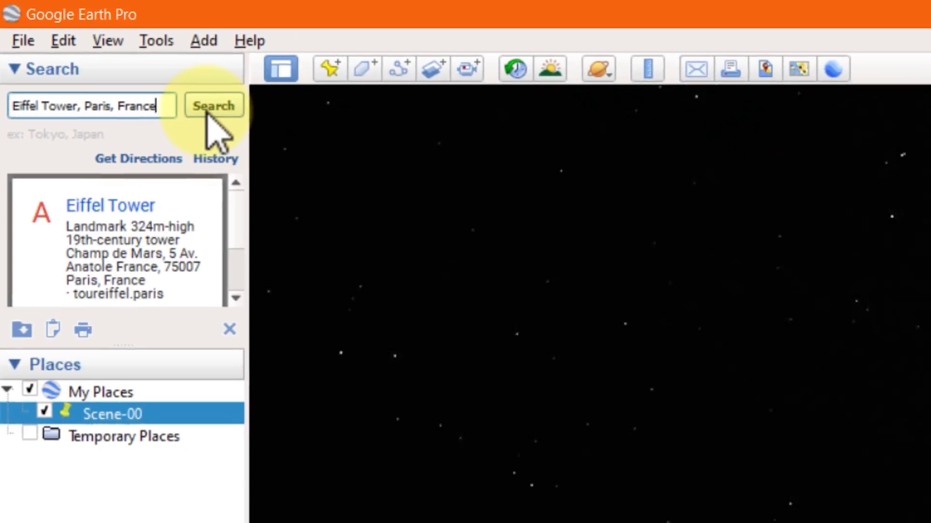
left_click(213, 105)
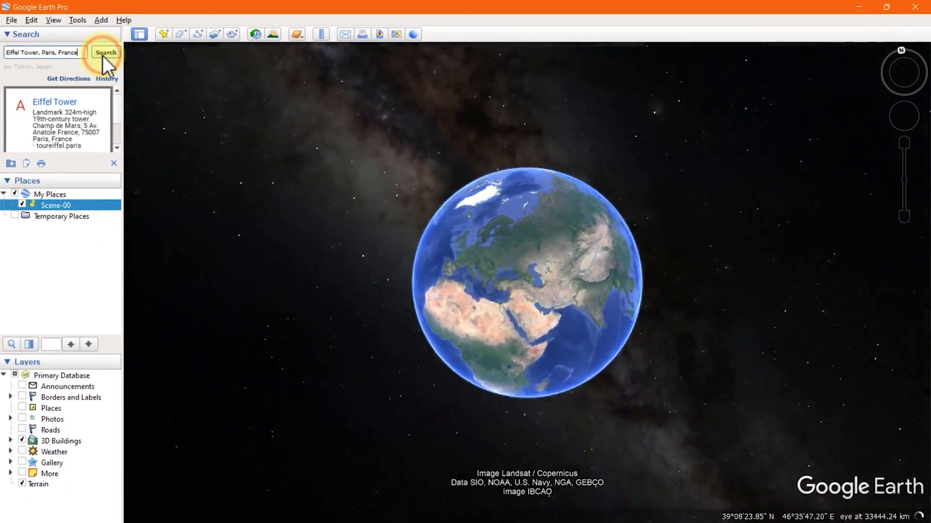
left_click(105, 52)
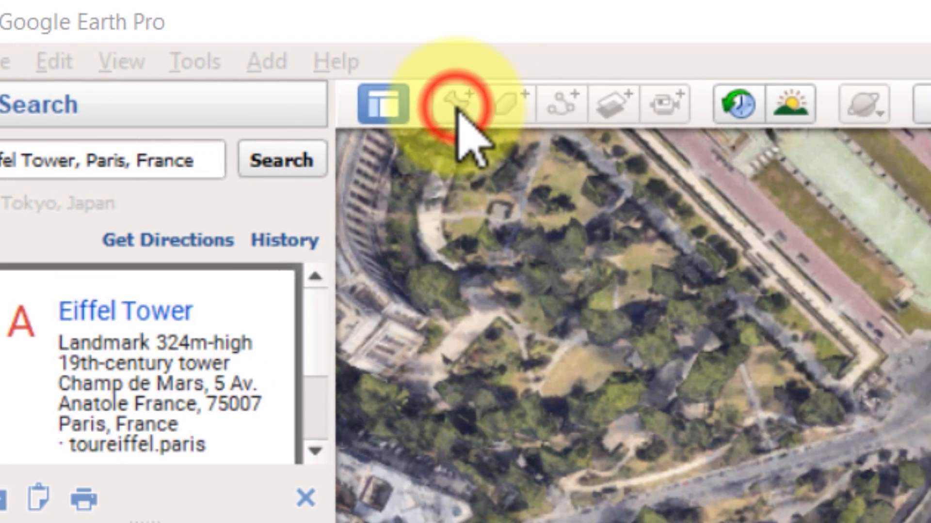
- Add a placemark named Scene-01 at the Eiffel Tower view
left_click(454, 103)
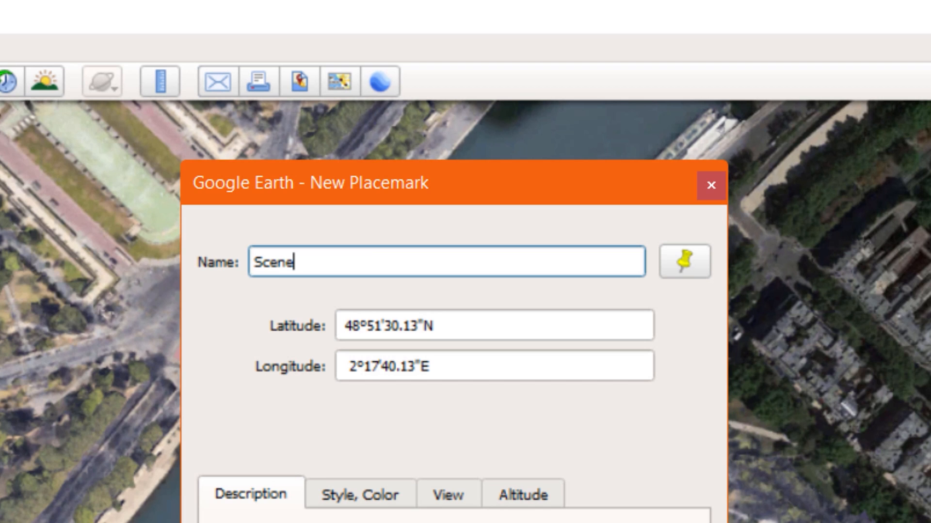
type("-01")
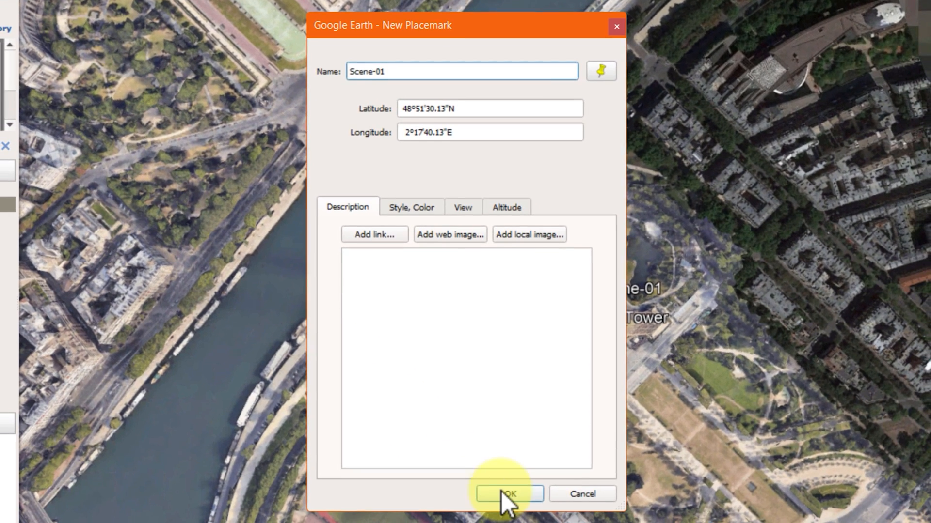
left_click(509, 494)
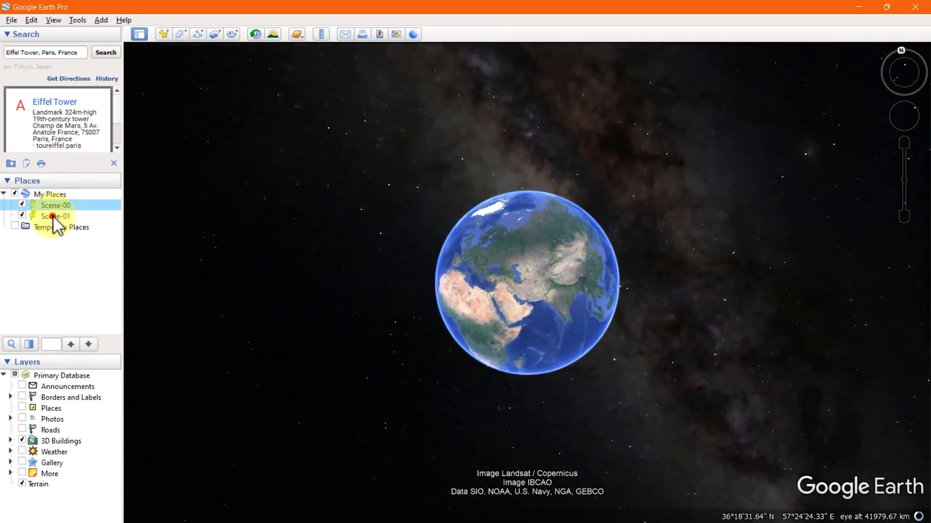
- Fly to Scene-01, clear the Eiffel Tower search result, and hide My Places
left_click(56, 215)
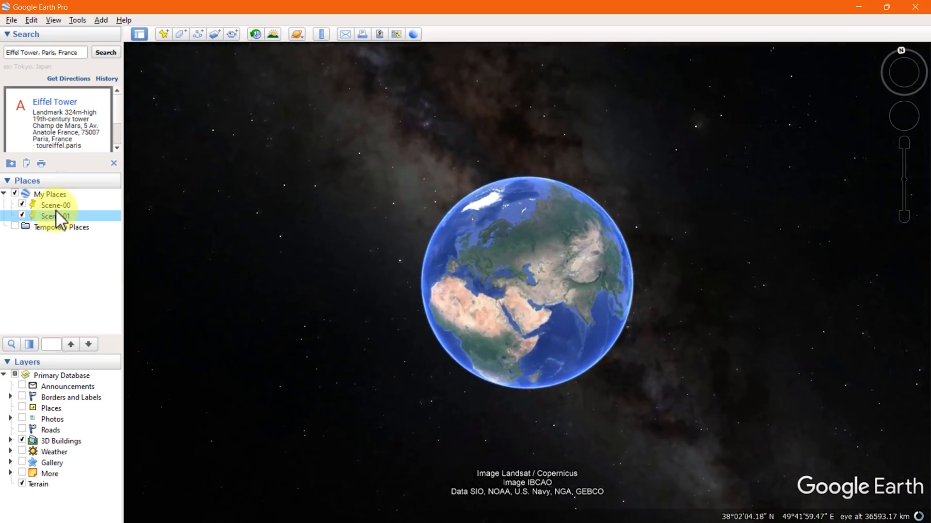
scroll("up", 3)
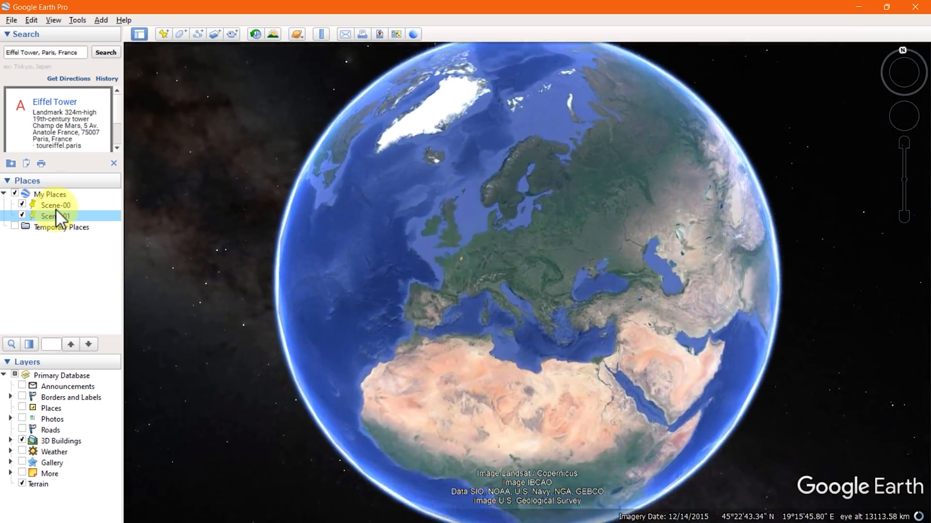
double_click(51, 215)
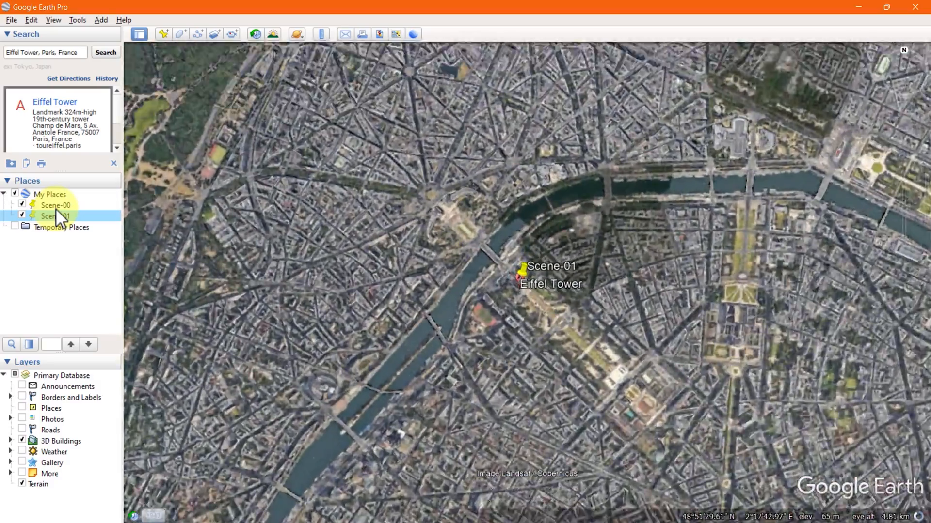
double_click(56, 216)
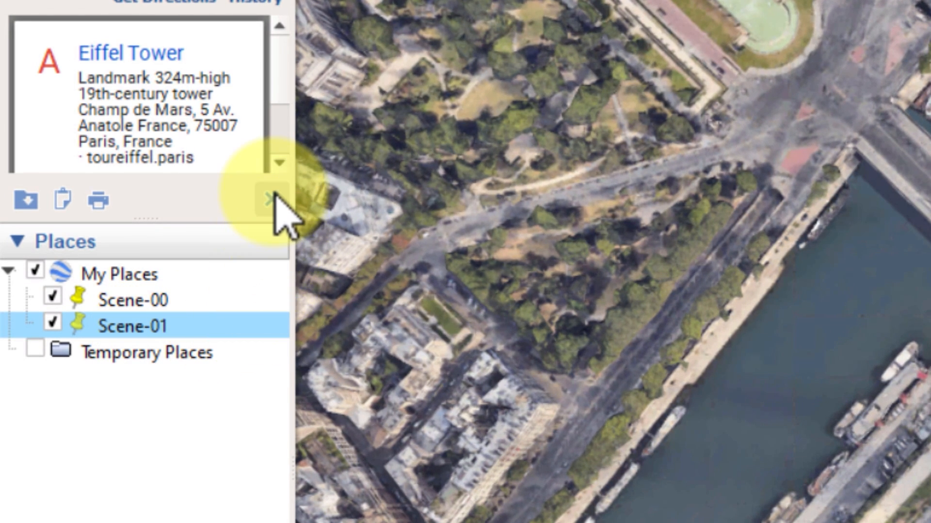
left_click(268, 198)
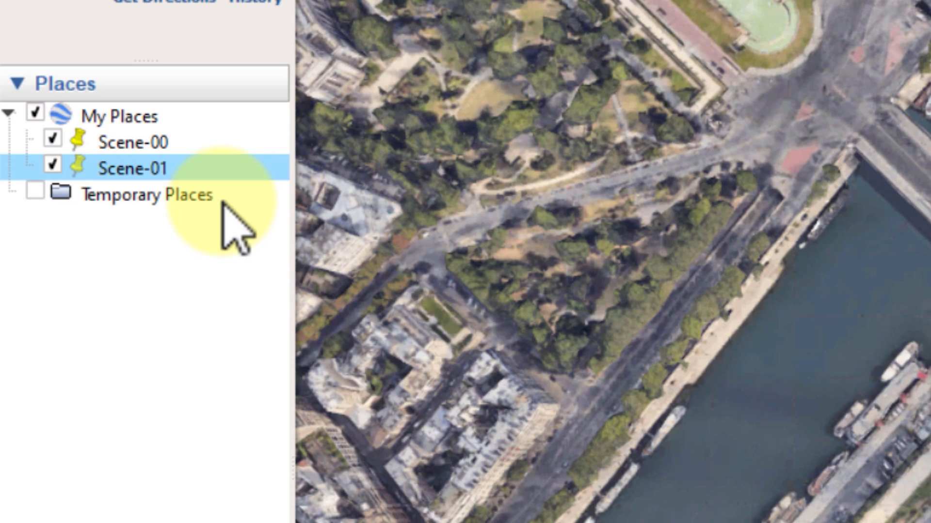
mouse_move(211, 178)
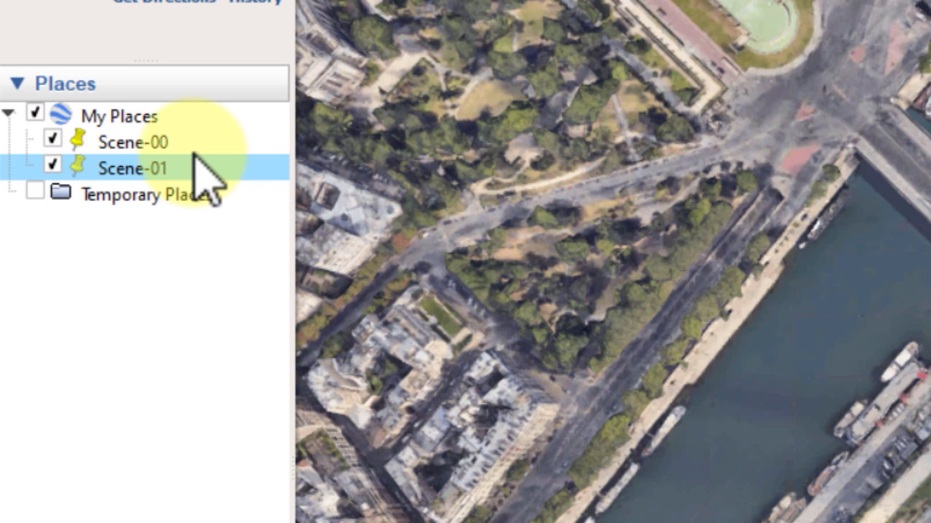
mouse_move(204, 173)
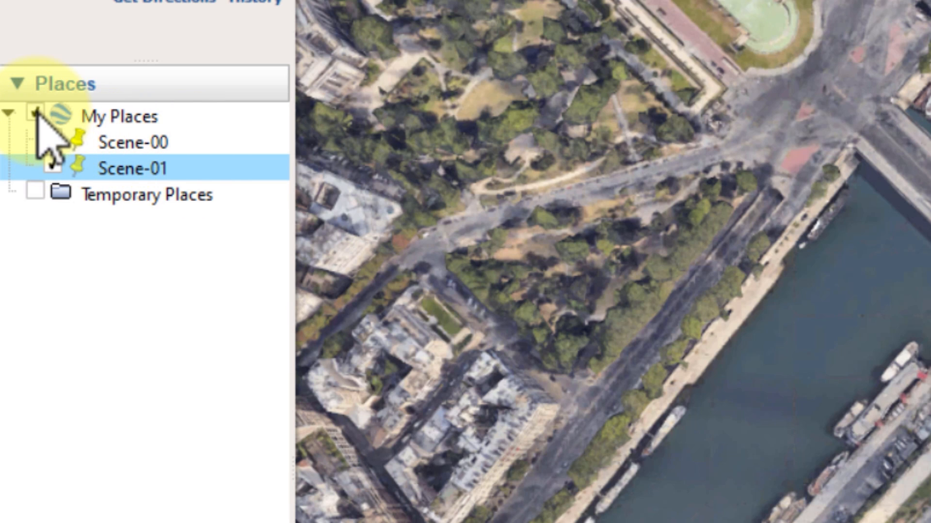
left_click(118, 116)
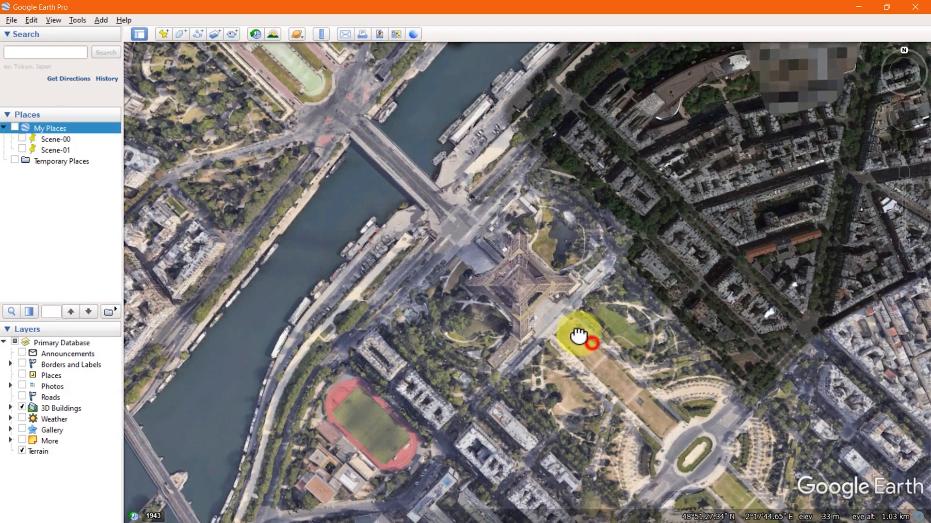
- Reposition the view around the tower base and save placemarks Scene-02 through Scene-06
left_click_drag(584, 336, 484, 279)
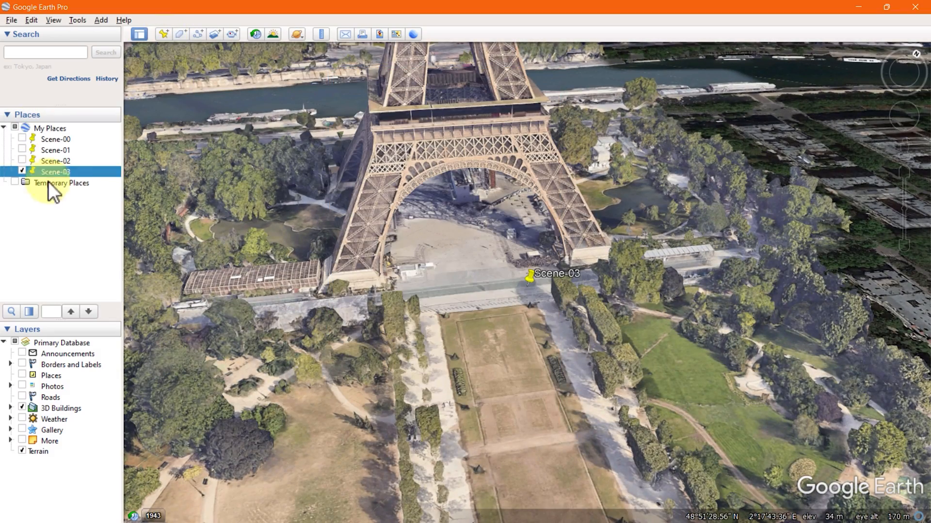
left_click(164, 34)
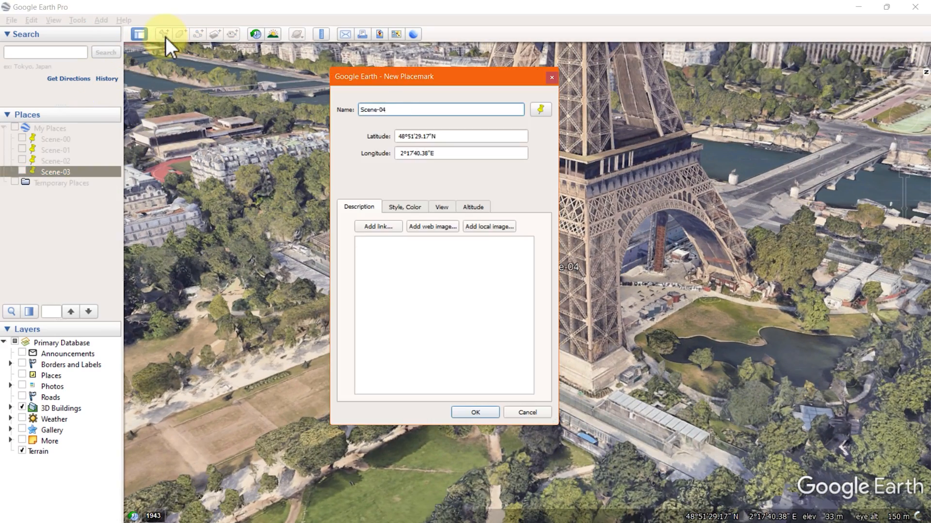
left_click(474, 412)
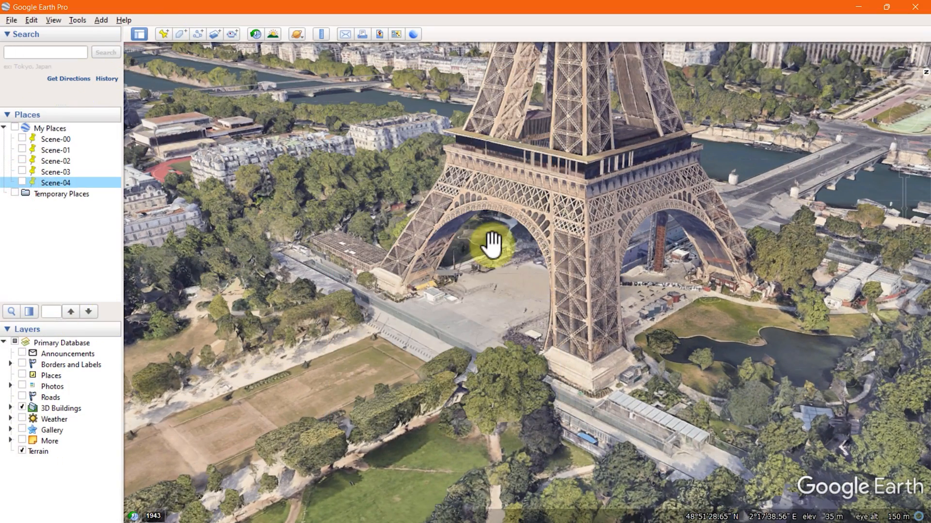
left_click(163, 34)
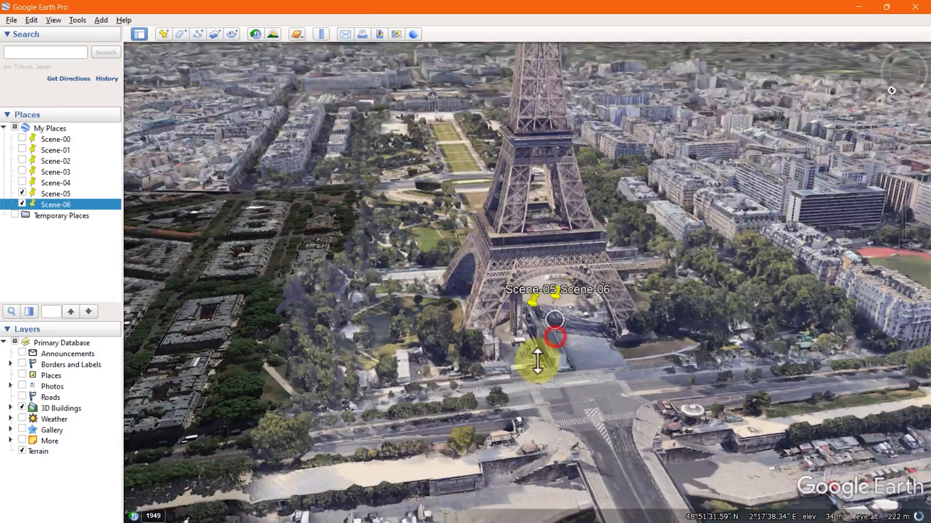
left_click(163, 34)
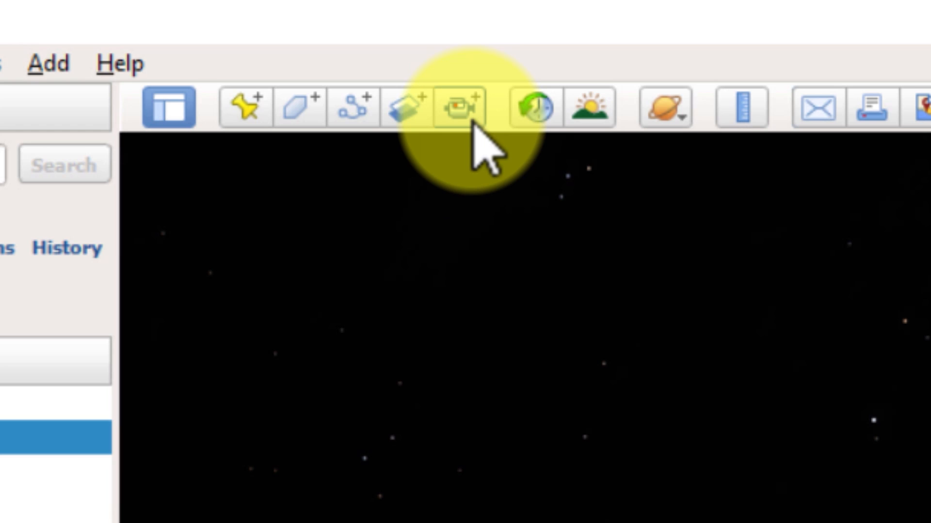
- Open the tour recording controls and start recording with the red record button
left_click(463, 106)
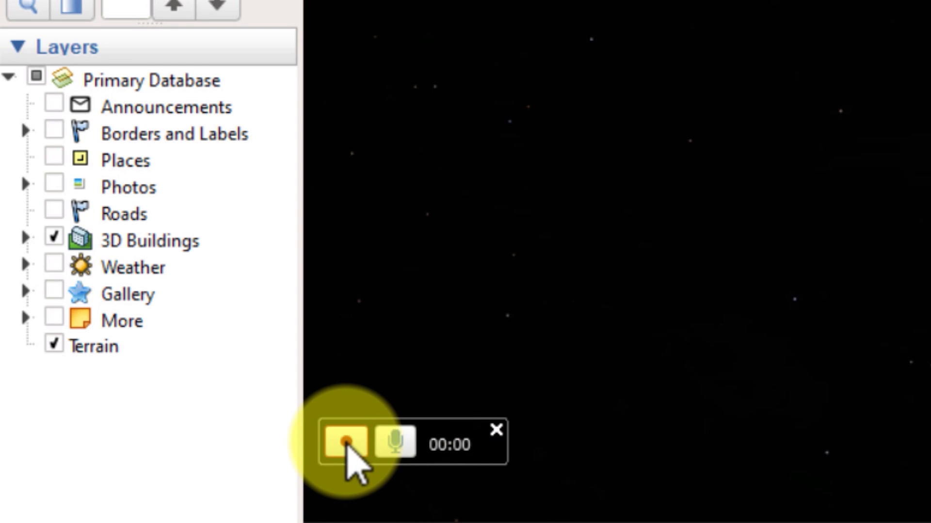
left_click(344, 444)
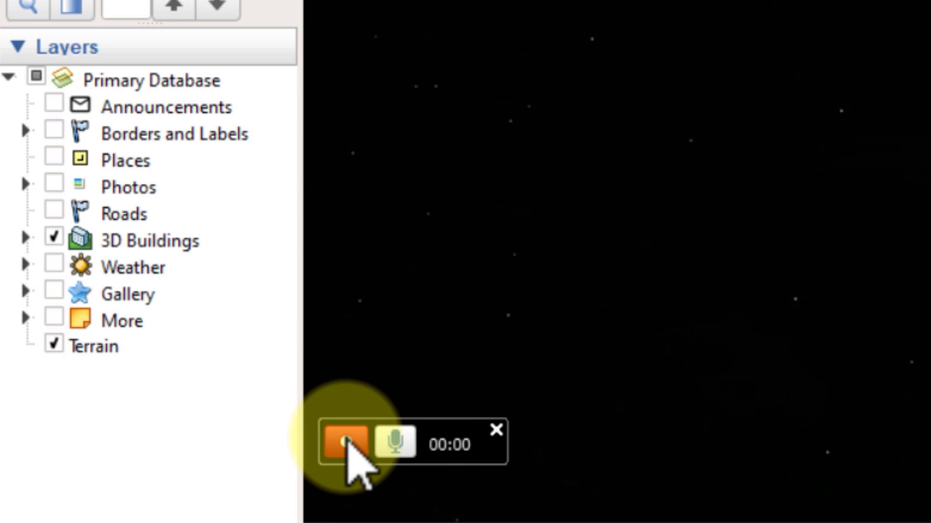
left_click(345, 444)
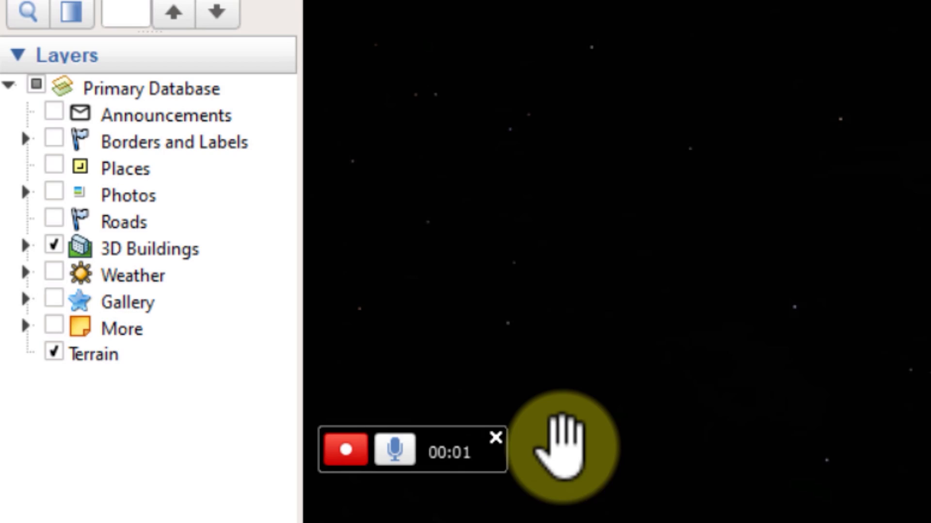
- Record flights through Scene-02, Scene-06, Scene-07 and Scene-08, gliding down the Champ de Mars
left_click(127, 106)
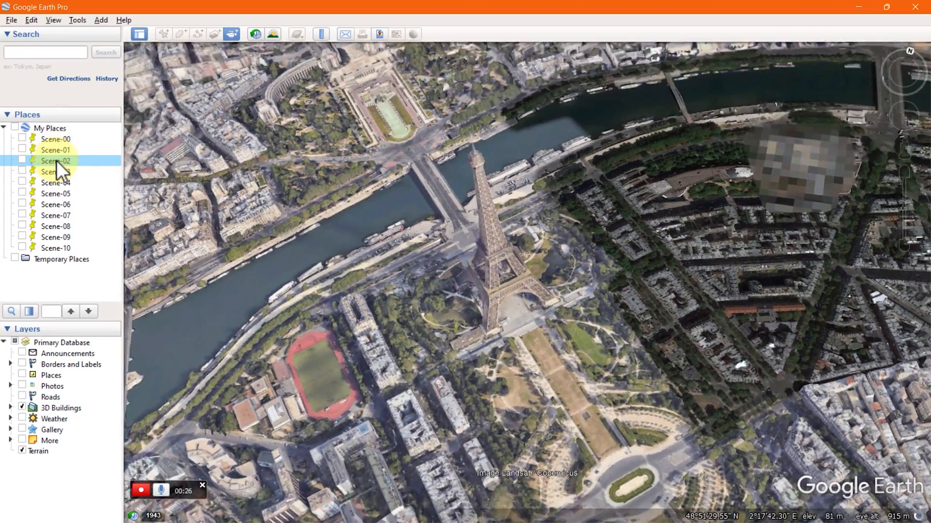
left_click(55, 171)
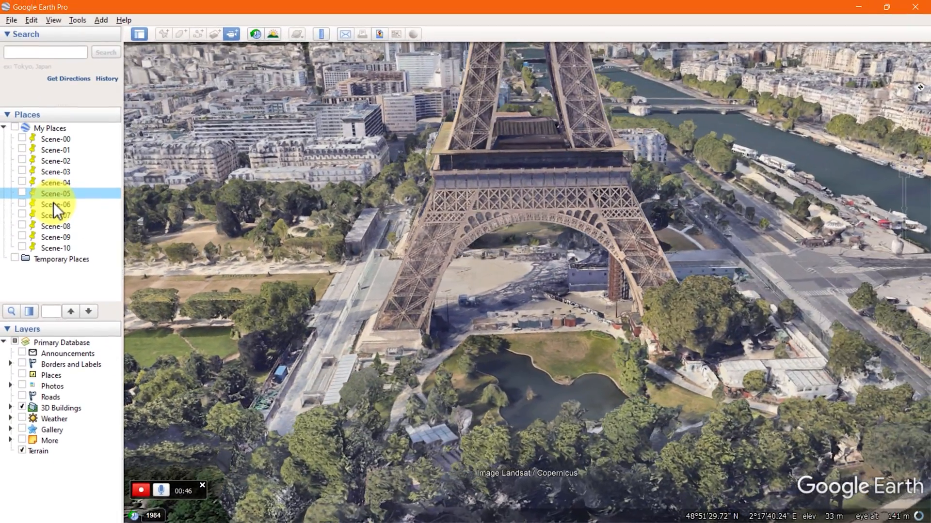
left_click(56, 204)
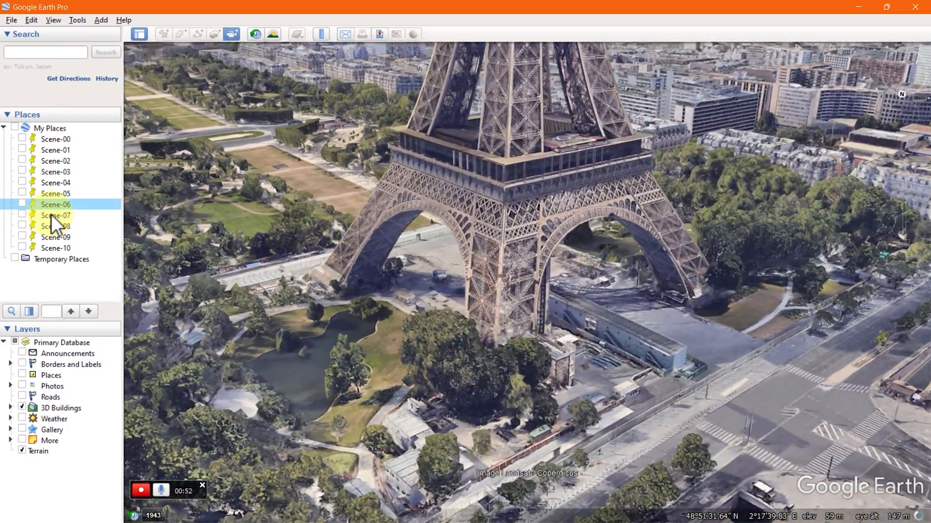
left_click(55, 215)
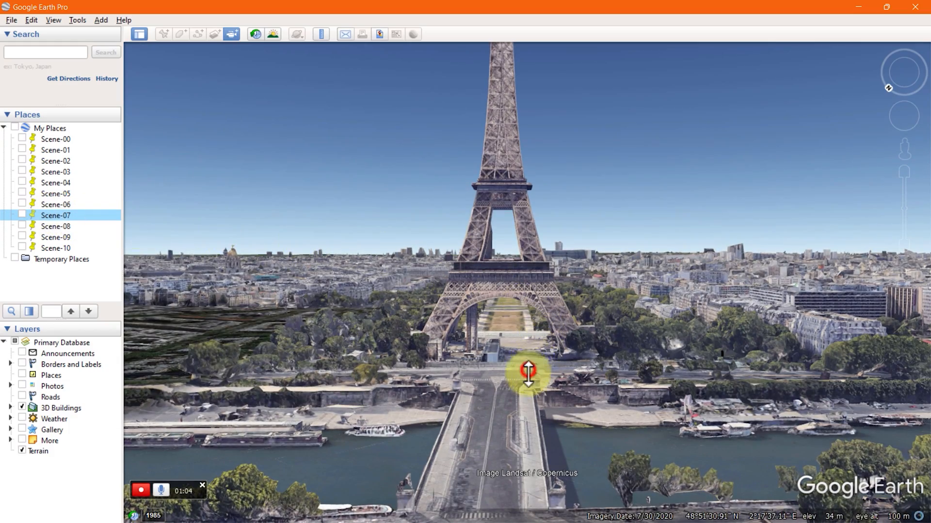
left_click_drag(529, 374, 641, 365)
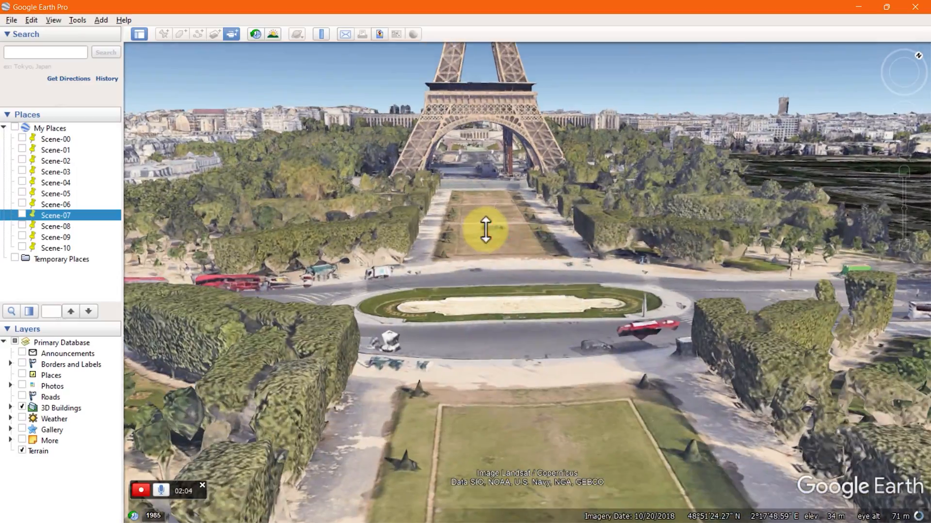
left_click(55, 226)
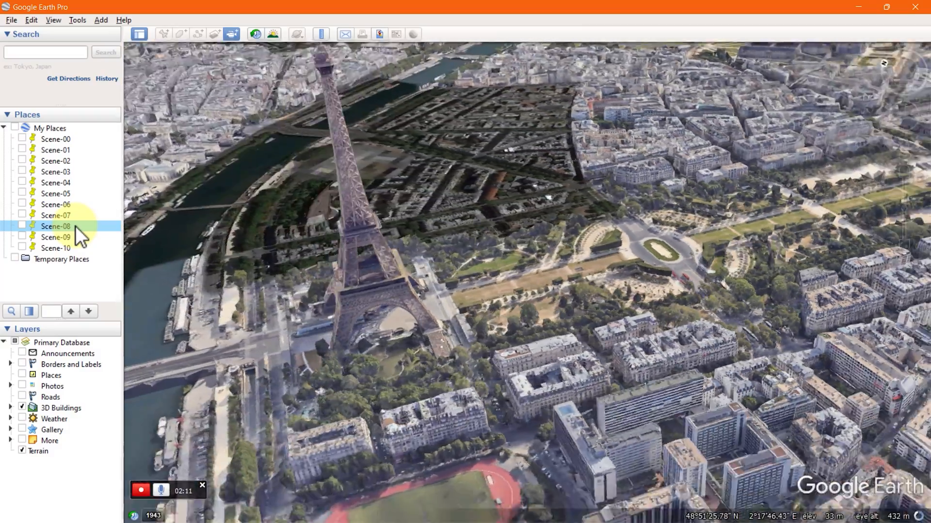
left_click(56, 237)
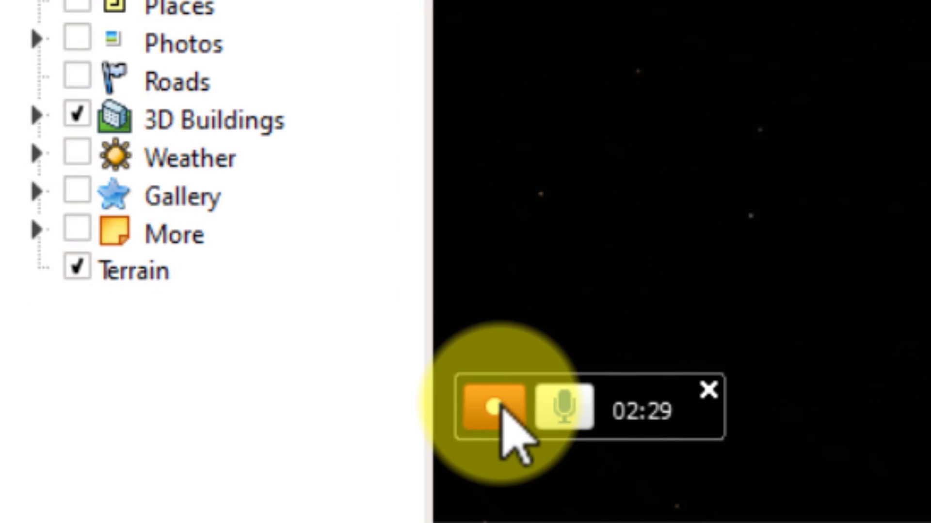
- Stop recording so the captured Eiffel Tower tour plays back in the tour player
left_click(487, 409)
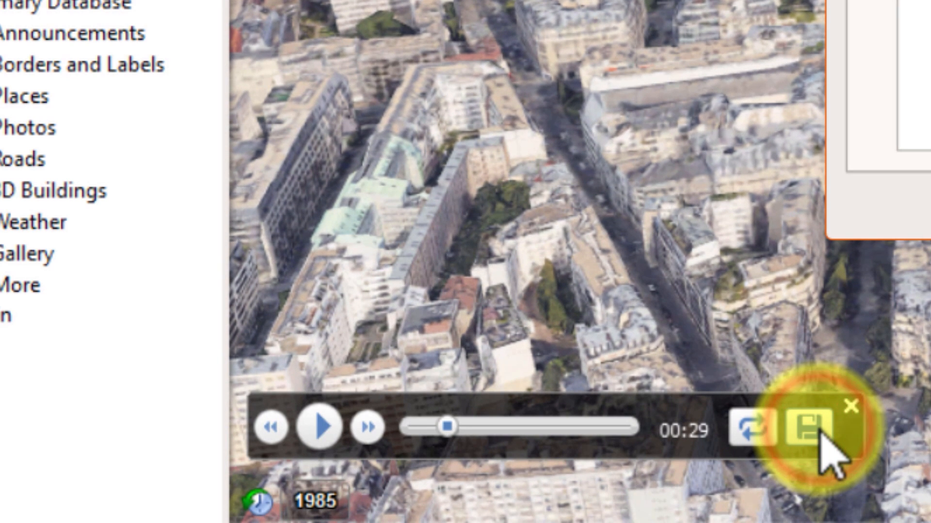
- Save the recorded tour to My Places named 'Eiffle Tower'
left_click(810, 427)
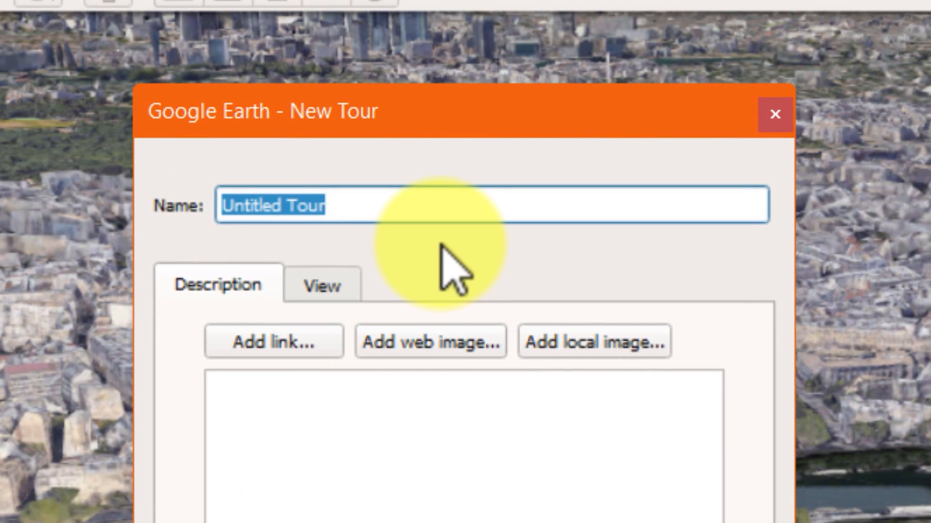
type("Eiffle")
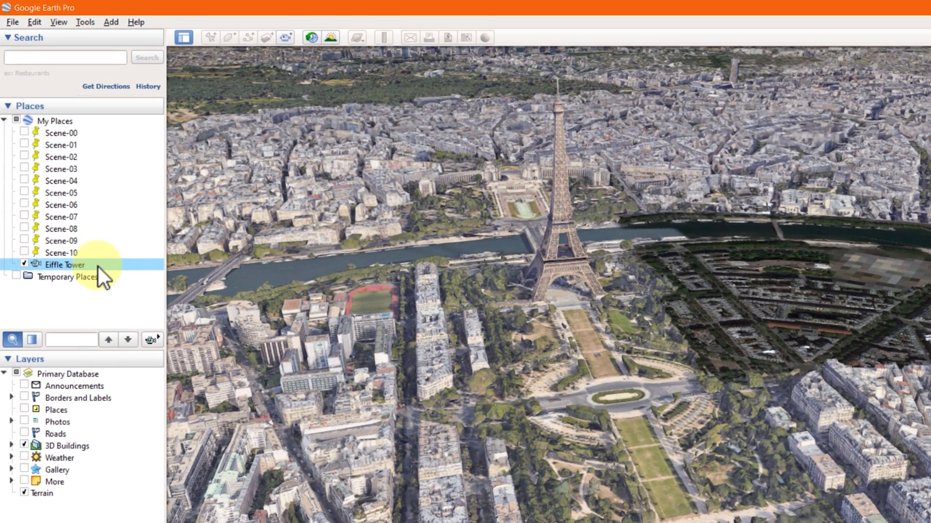
- Play the saved Eiffle Tower tour, close the tour player, and open the Tools menu
left_click(85, 22)
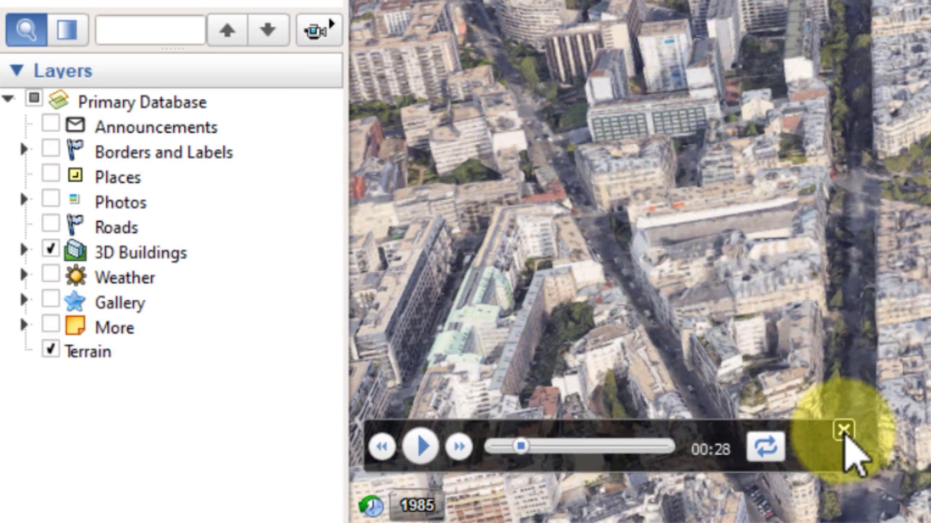
left_click(843, 430)
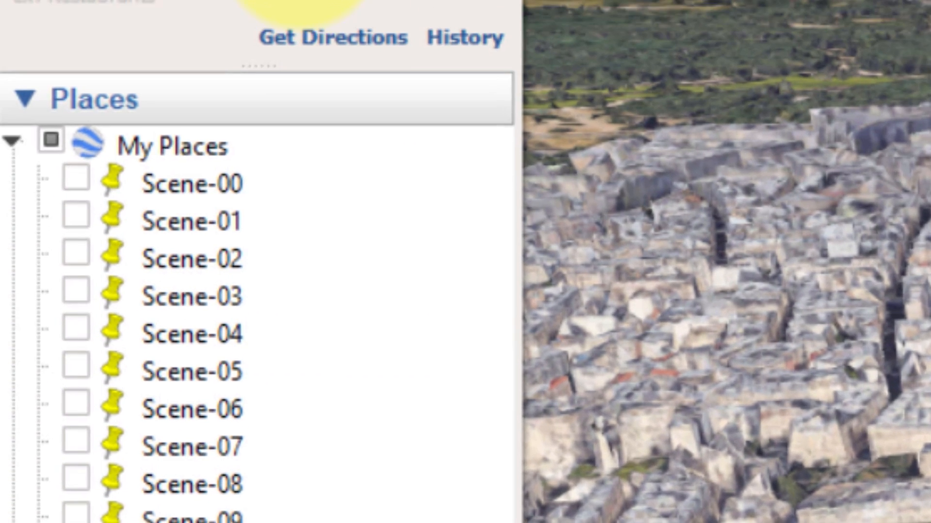
left_click(313, 81)
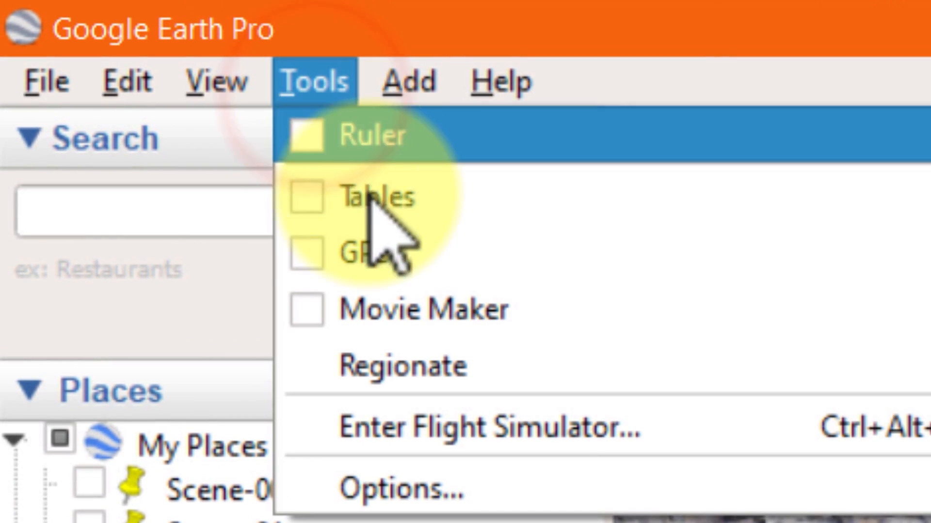
mouse_move(415, 312)
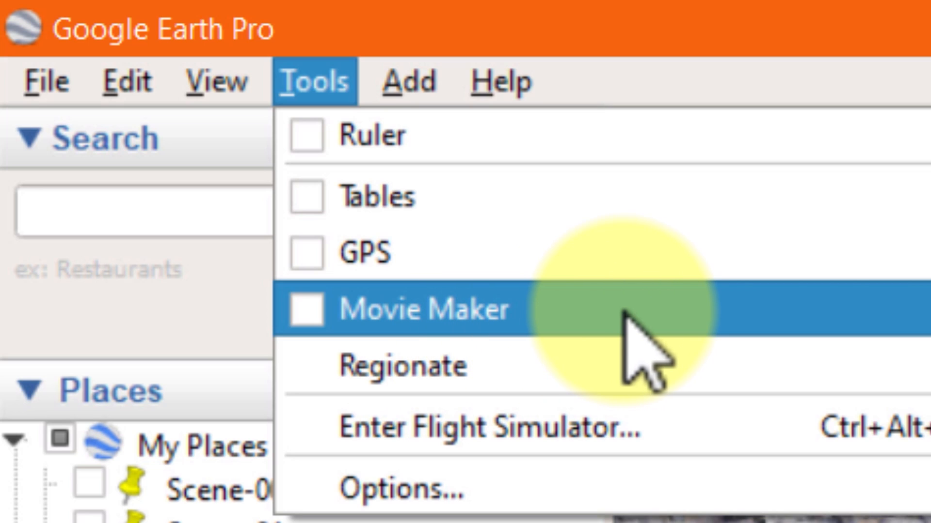
- Render the saved tour in Movie Maker as UHD 2160p MJPEG .mp4 at Maximum quality
left_click(404, 310)
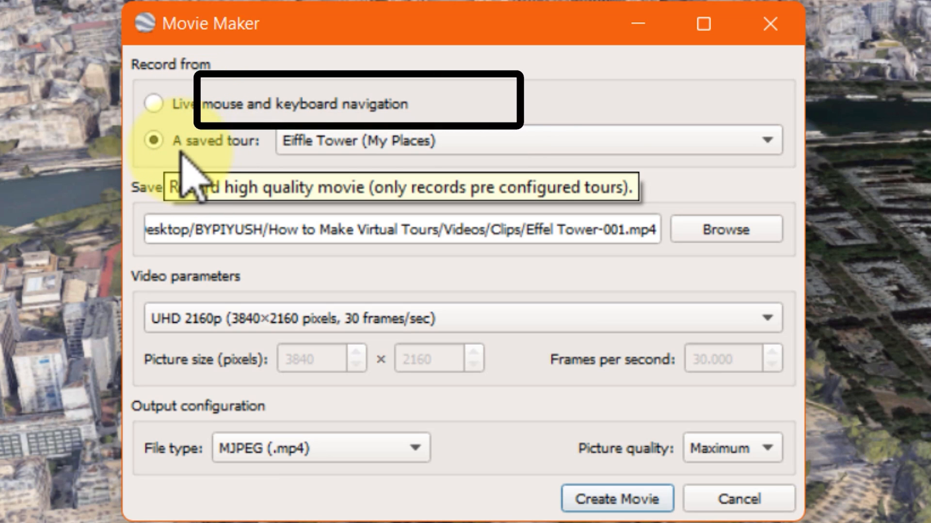
mouse_move(297, 160)
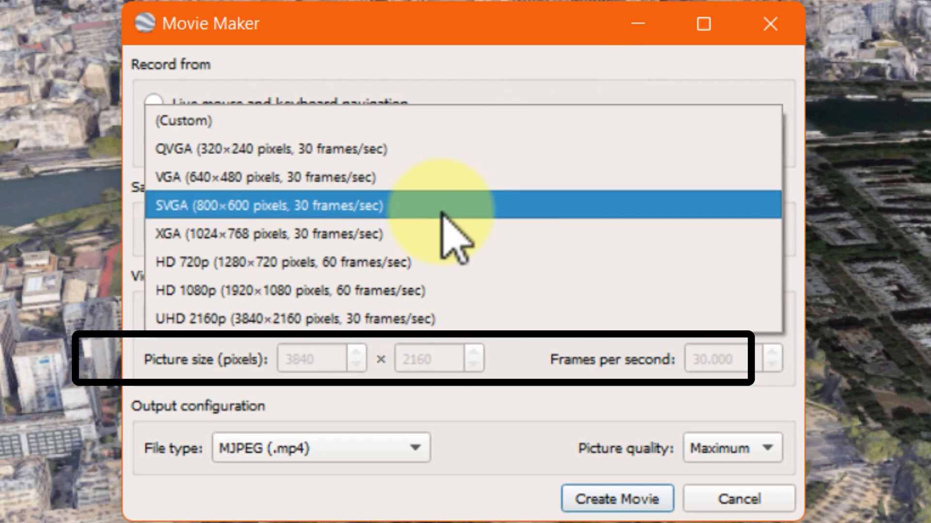
left_click(294, 319)
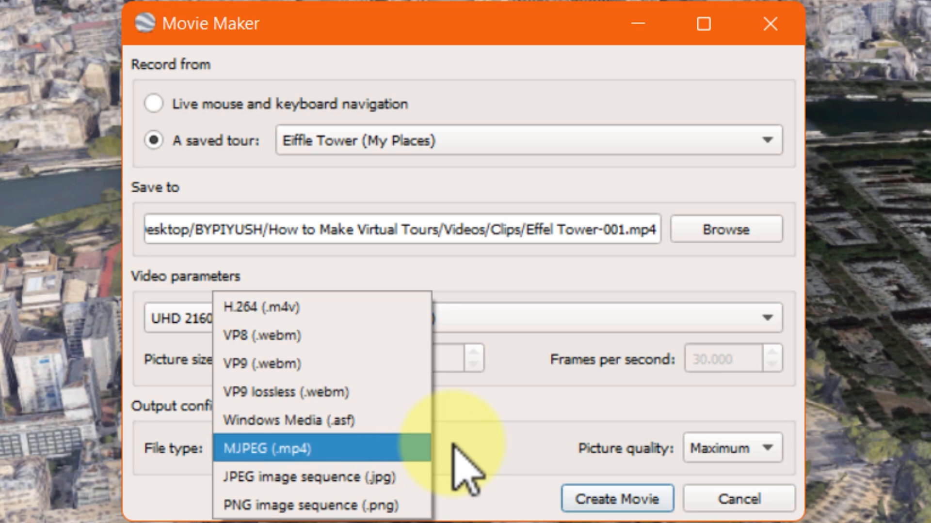
left_click(279, 448)
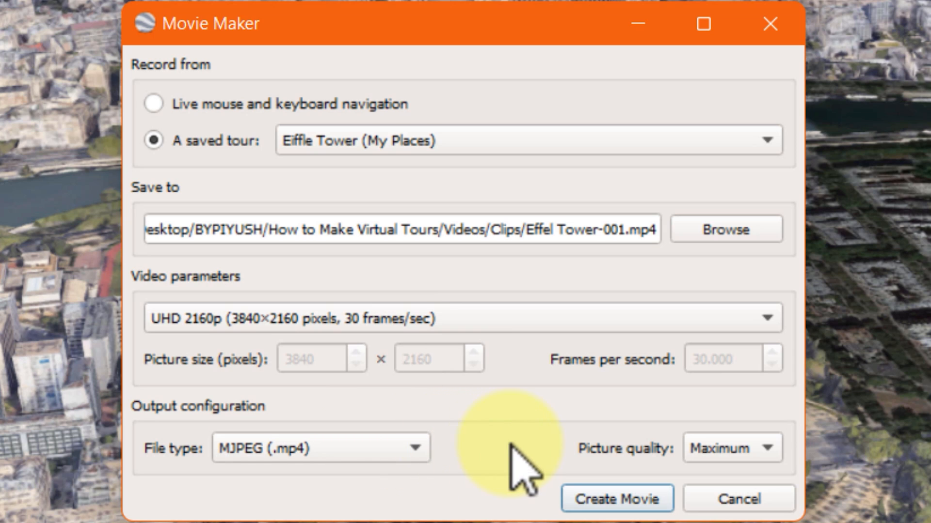
left_click(777, 448)
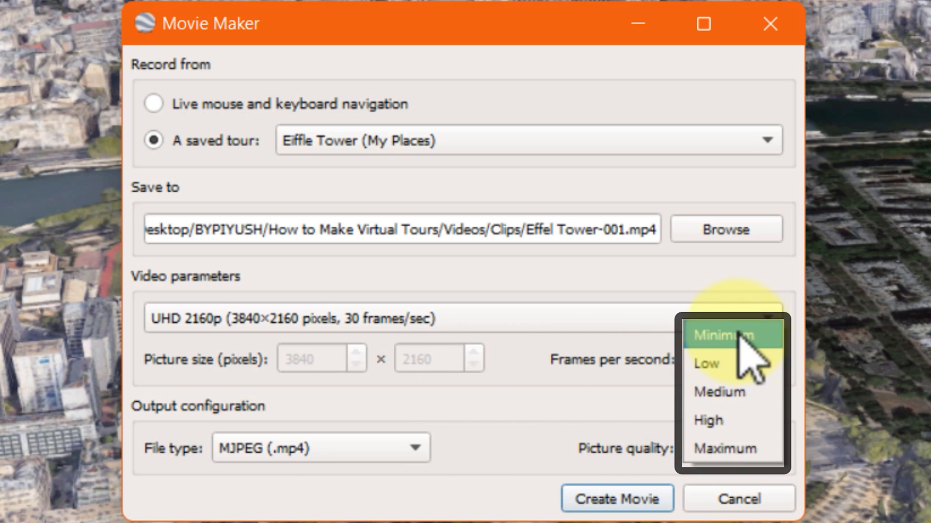
left_click(725, 448)
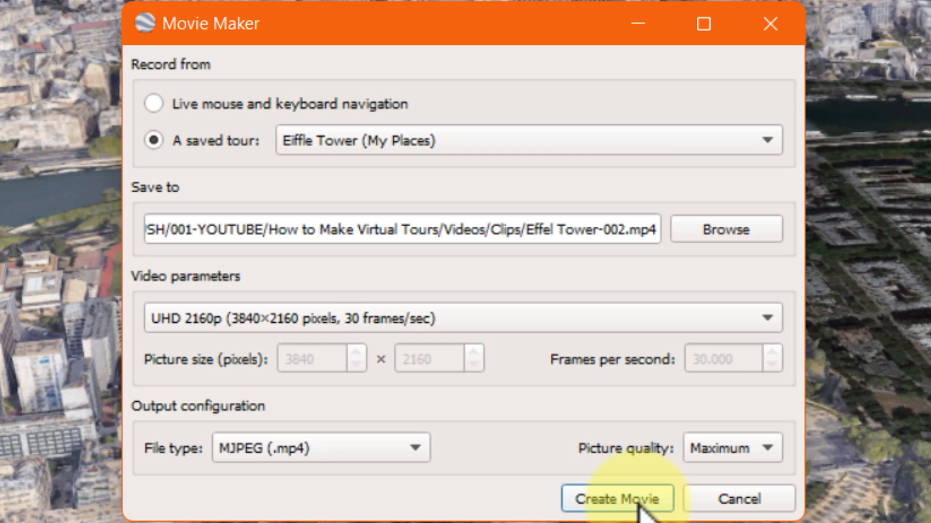
left_click(615, 499)
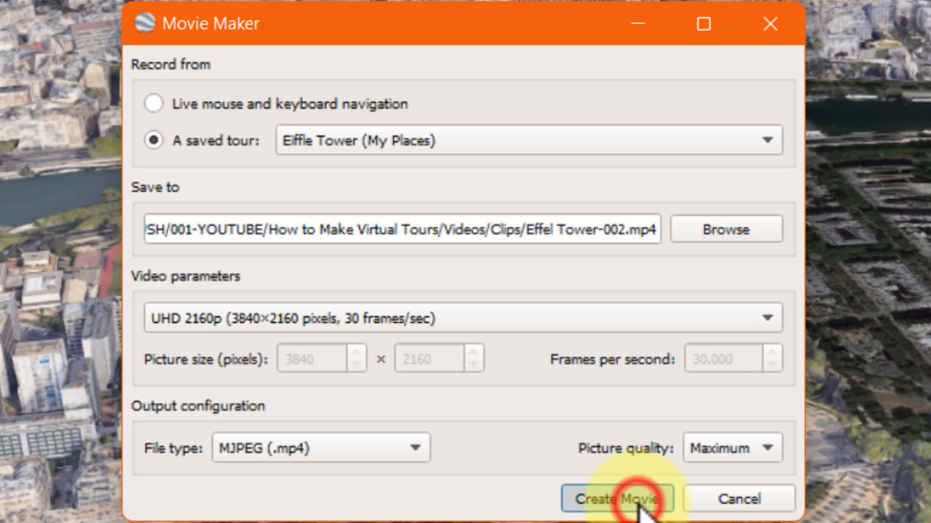
left_click(614, 499)
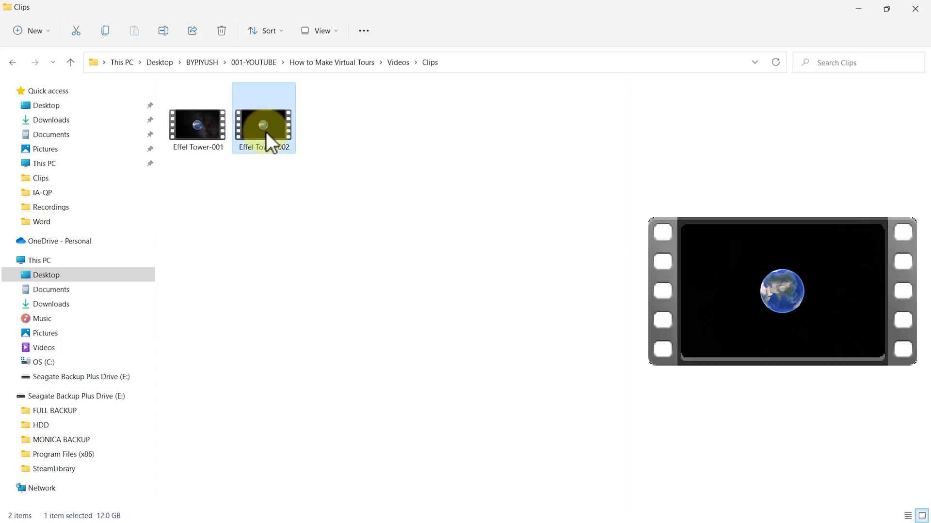
- Open the exported Effel Tower-002 clip from the Clips folder to watch it
double_click(263, 119)
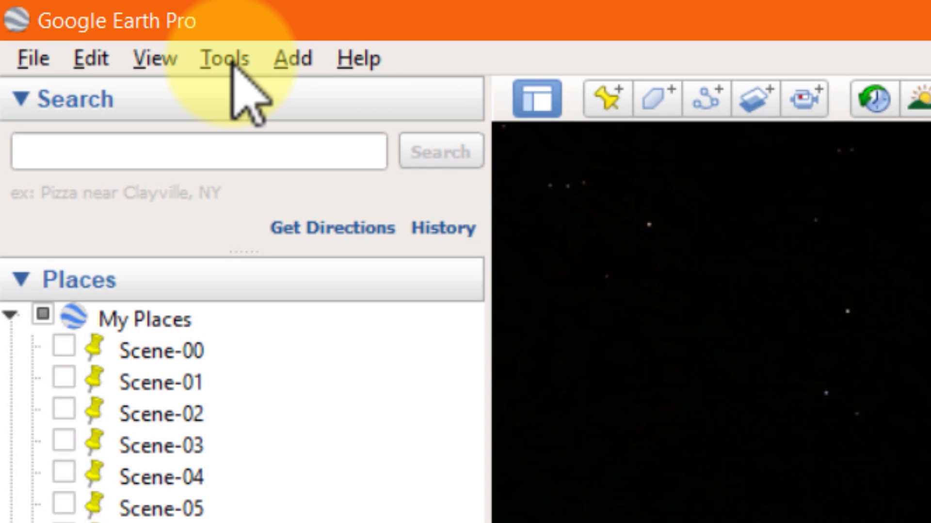
left_click(224, 57)
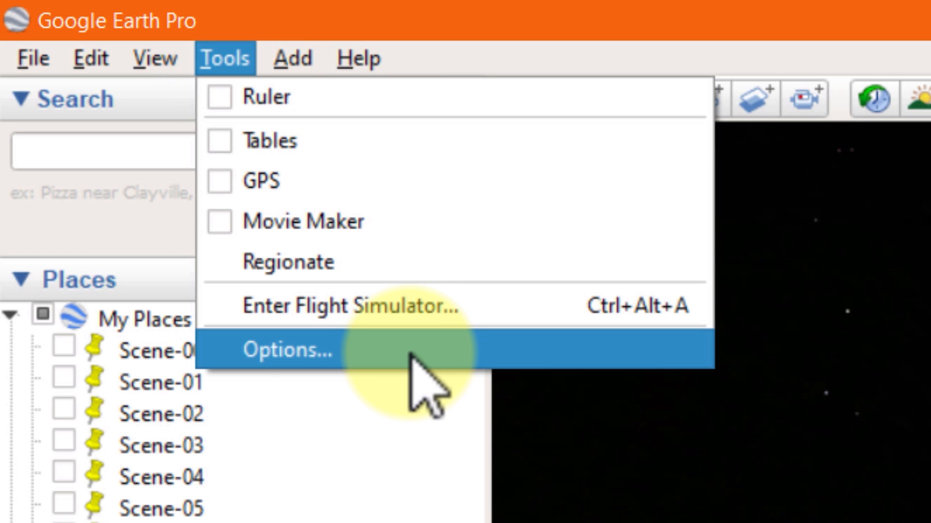
left_click(287, 349)
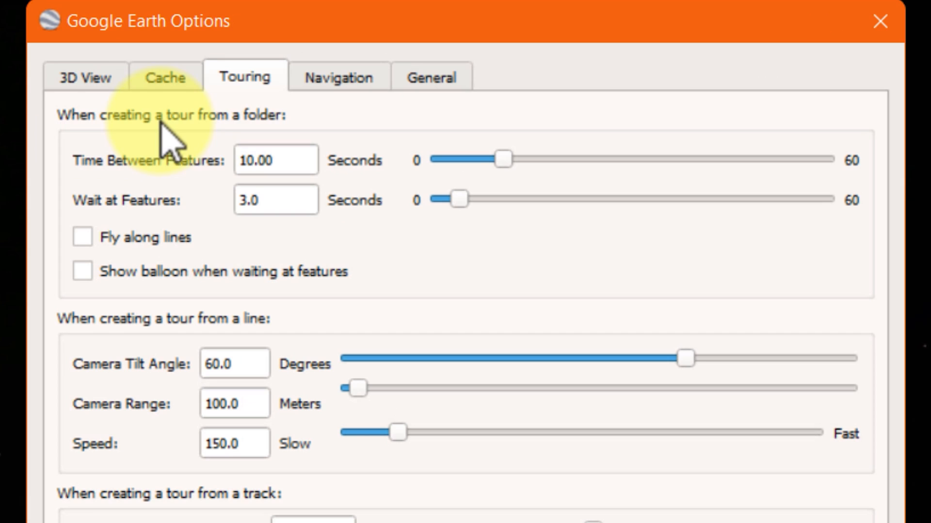
mouse_move(107, 166)
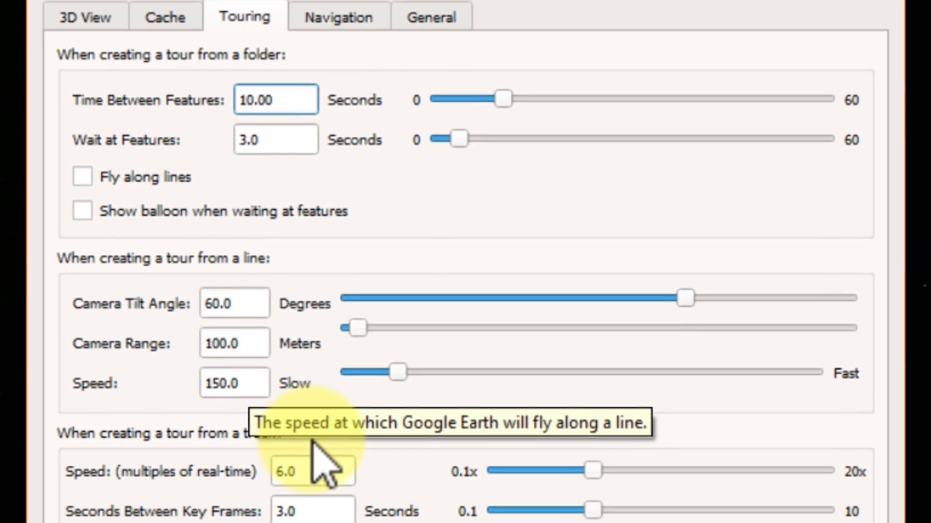
scroll("down", 3)
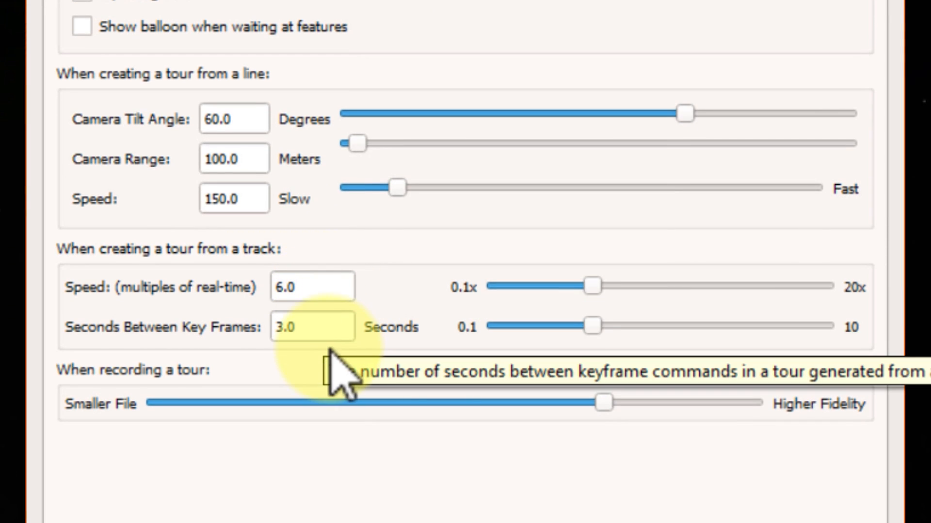
mouse_move(468, 416)
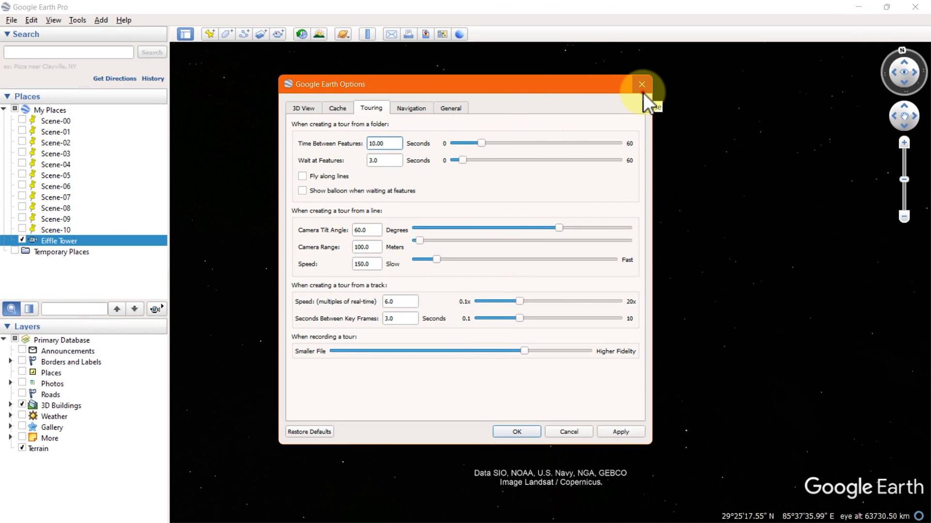
left_click(640, 84)
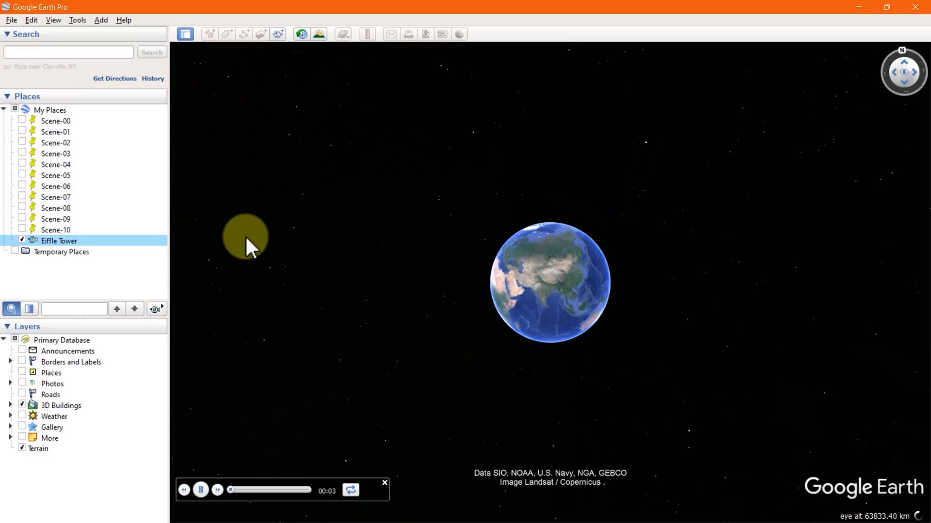